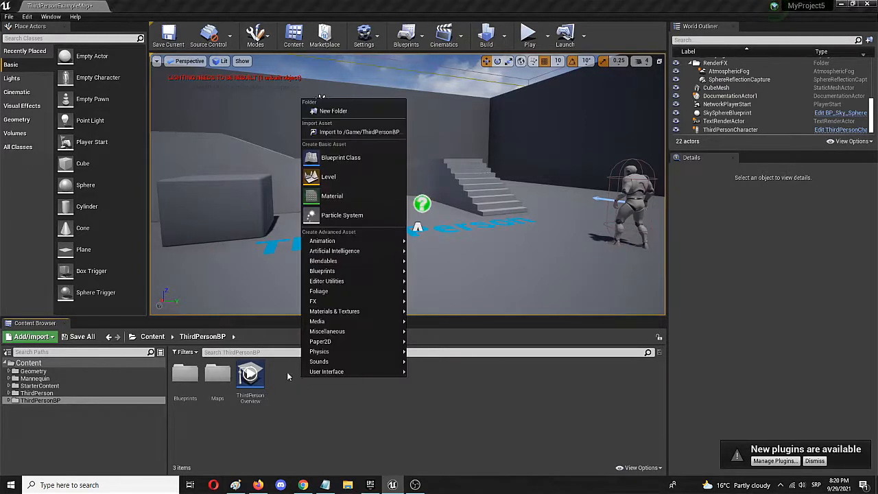
# Begin creating a new Blueprint Class from the Content Browser.
pyautogui.click(340, 157)
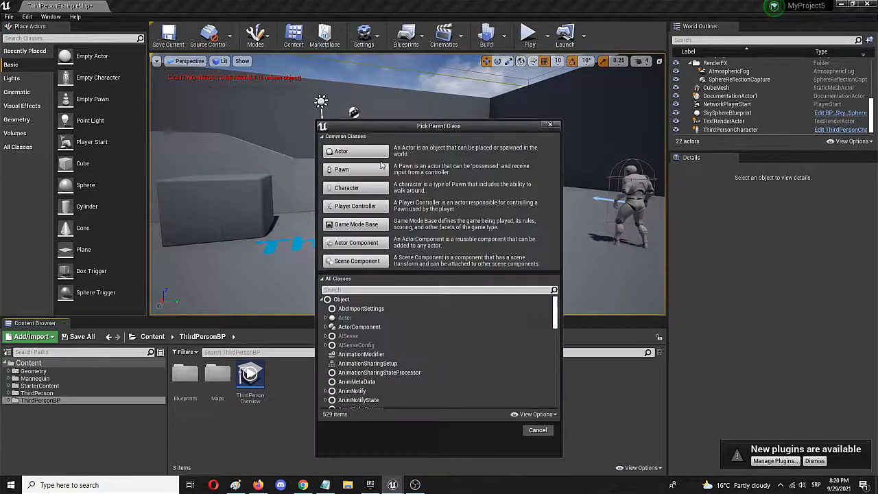
pyautogui.moveTo(356, 154)
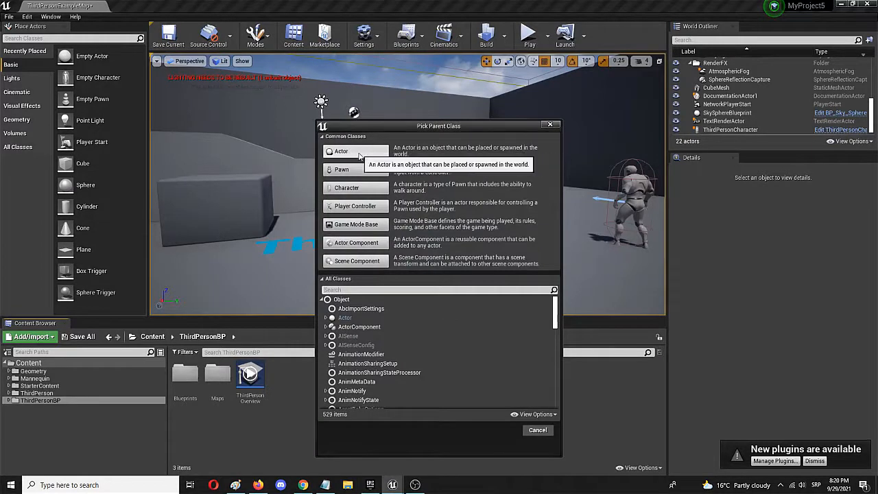
pyautogui.moveTo(479, 157)
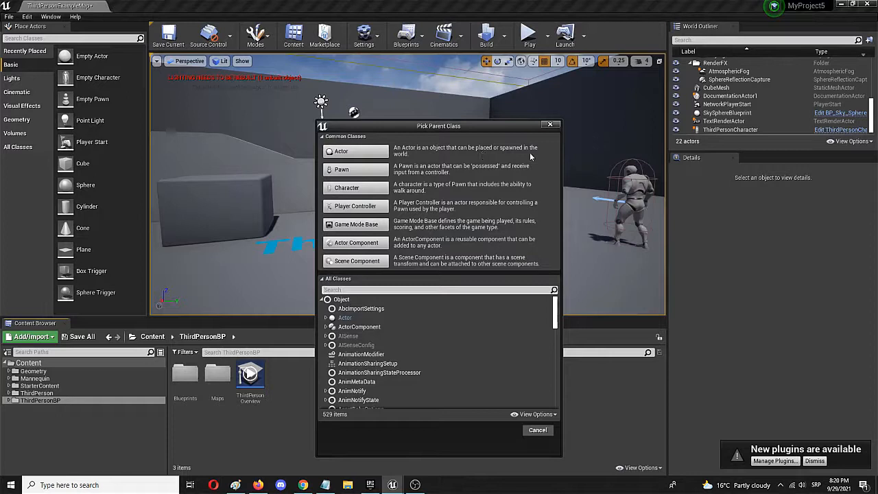
pyautogui.moveTo(412, 115)
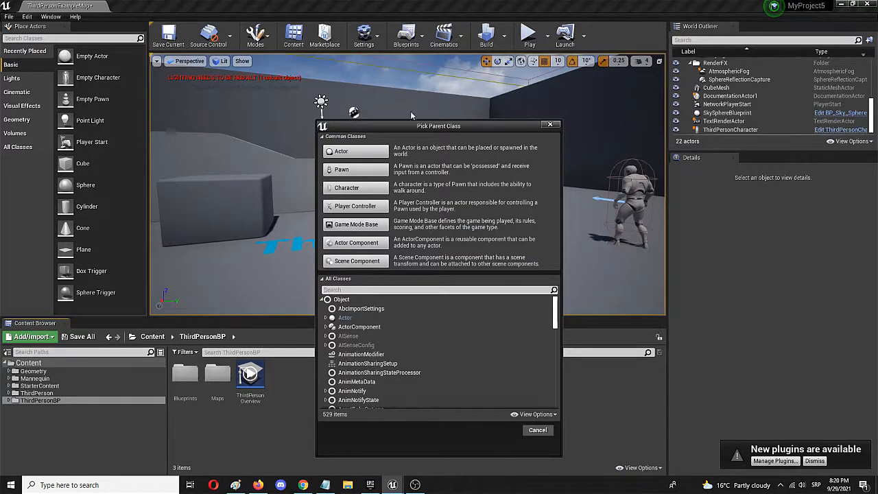
pyautogui.moveTo(341, 151)
pyautogui.write('NiceCone')
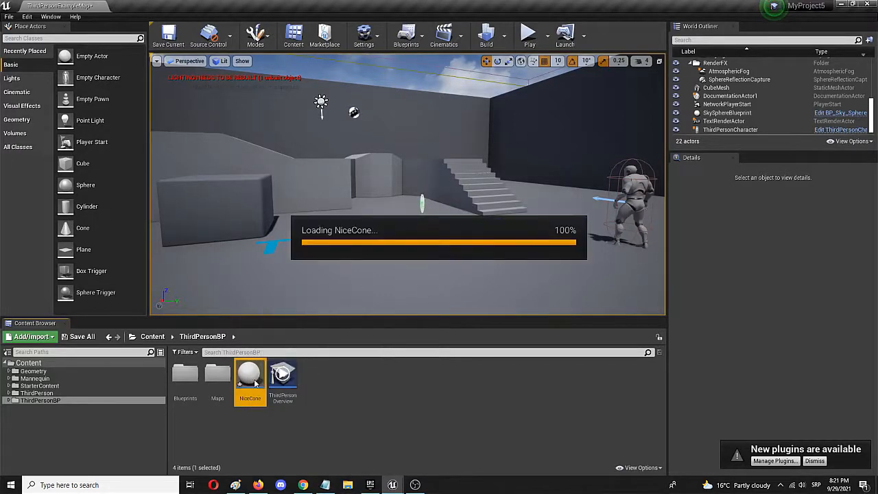
# Add a Cone component to the NiceCone blueprint and compile it.
pyautogui.doubleClick(249, 373)
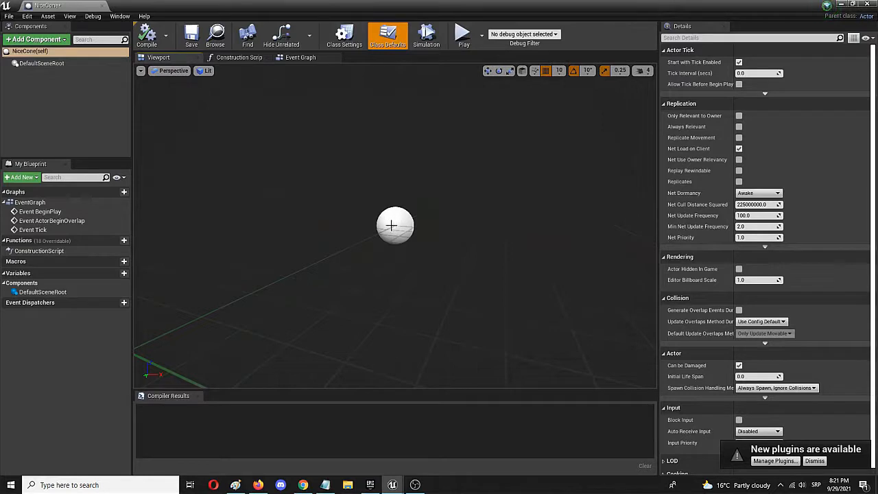
pyautogui.moveTo(389, 218)
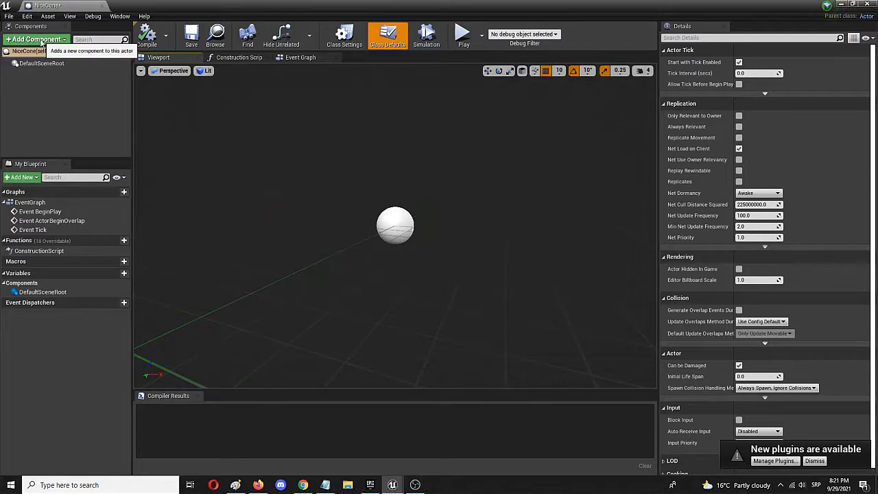
pyautogui.click(36, 39)
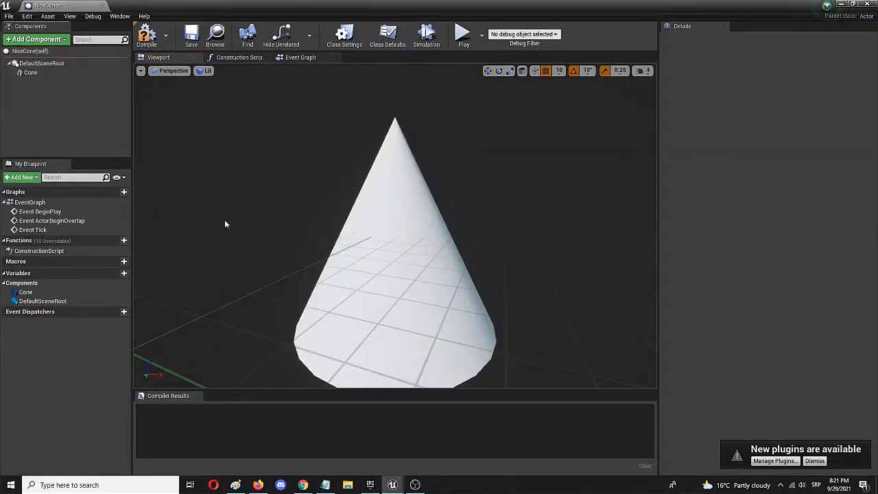
pyautogui.scroll(-3)
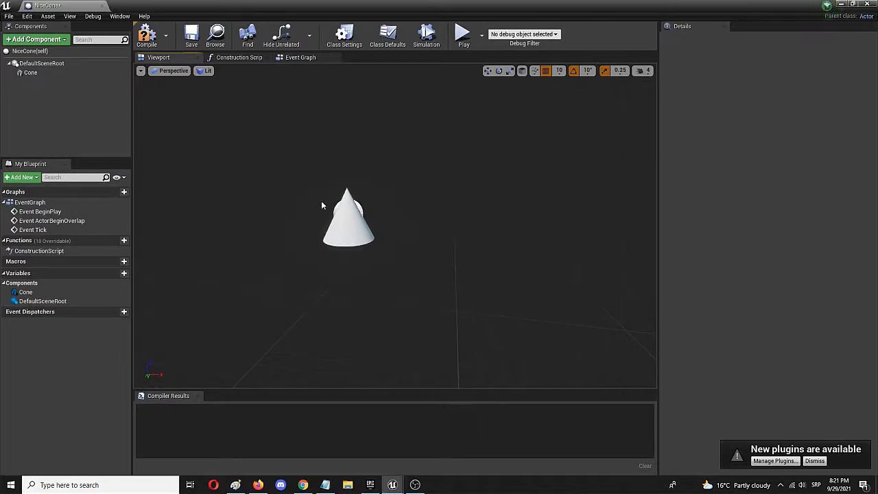
pyautogui.click(31, 72)
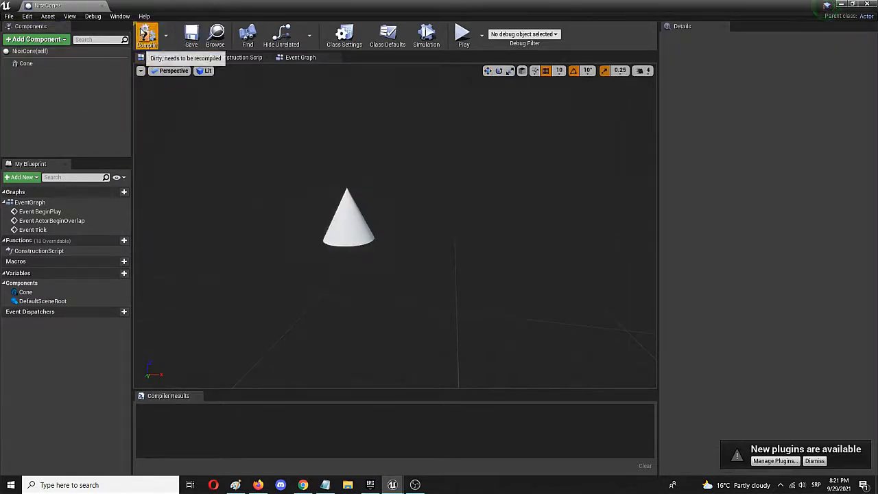
pyautogui.click(147, 35)
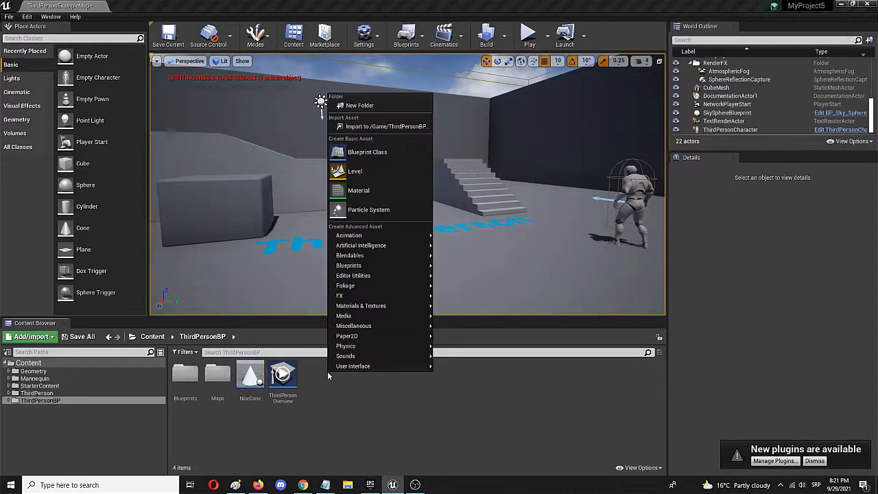
# Begin creating a second Blueprint Class beside NiceCone.
pyautogui.click(367, 150)
pyautogui.write('Spawn')
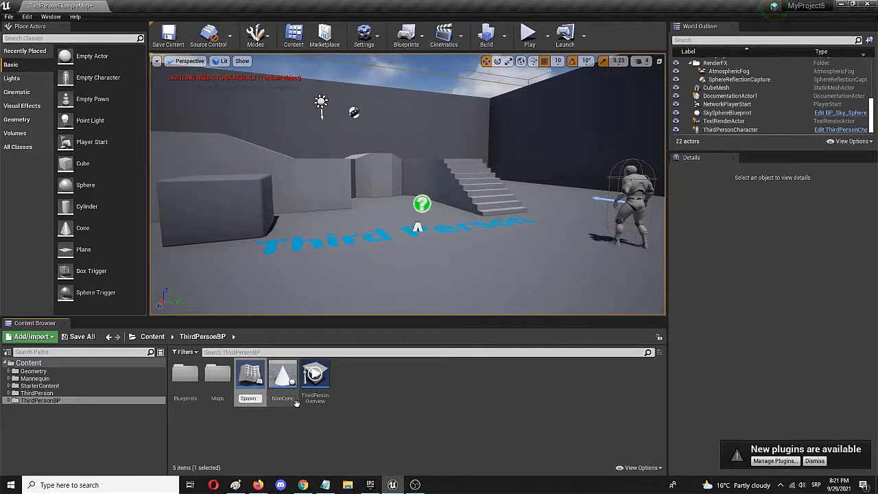
pyautogui.moveTo(282, 373)
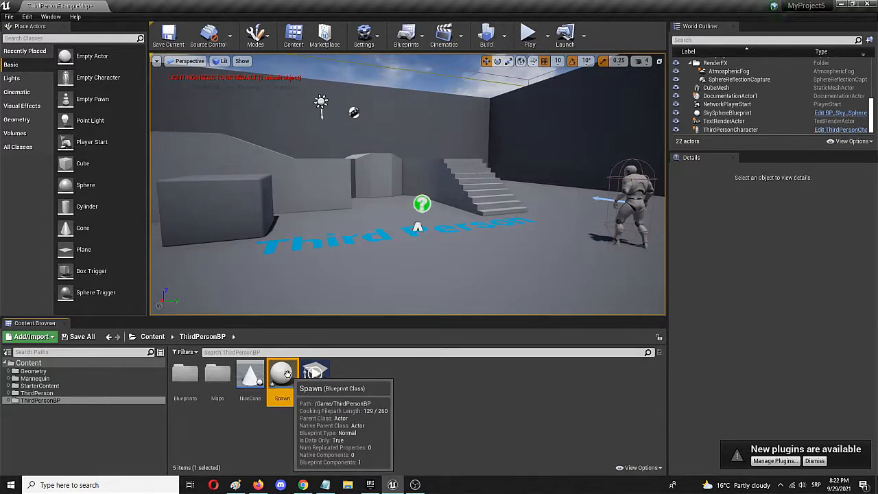
# View the Spawn blueprint's class defaults and its Event Graph.
pyautogui.doubleClick(283, 370)
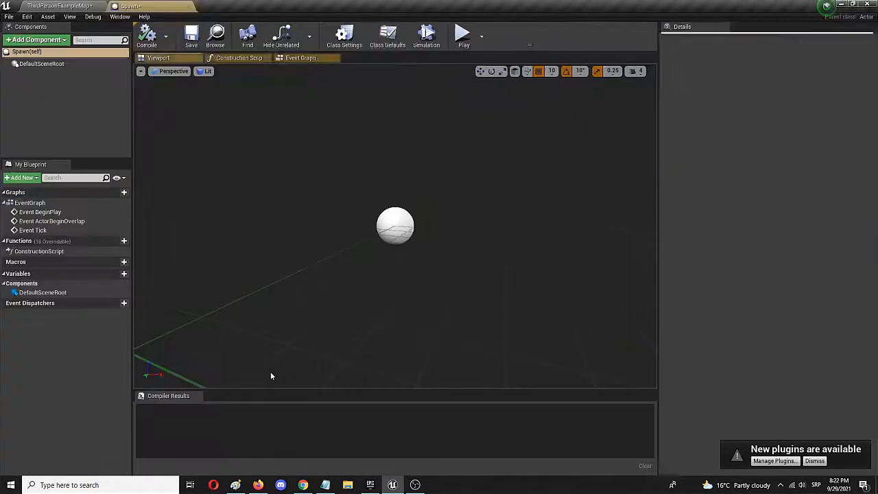
pyautogui.click(387, 35)
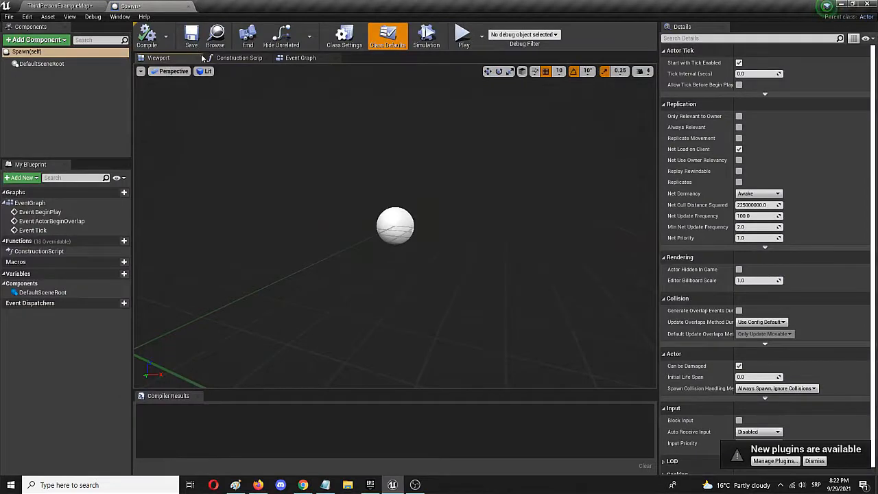
pyautogui.click(300, 58)
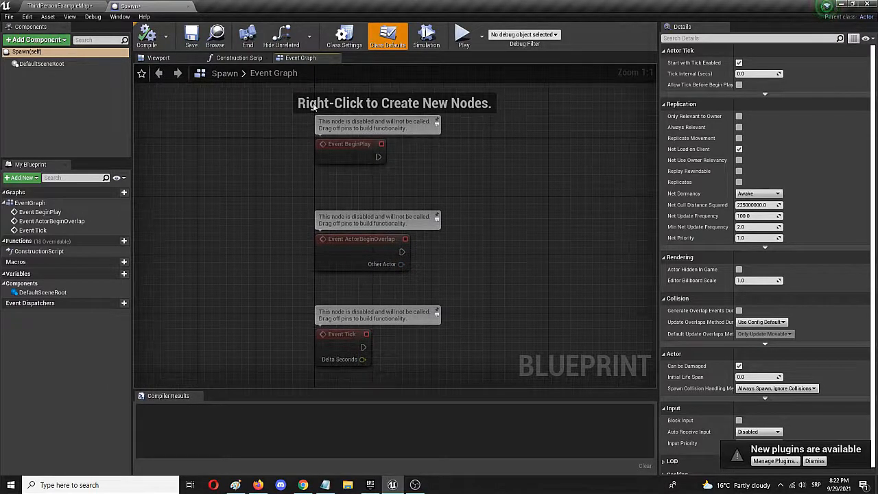
pyautogui.moveTo(365, 156)
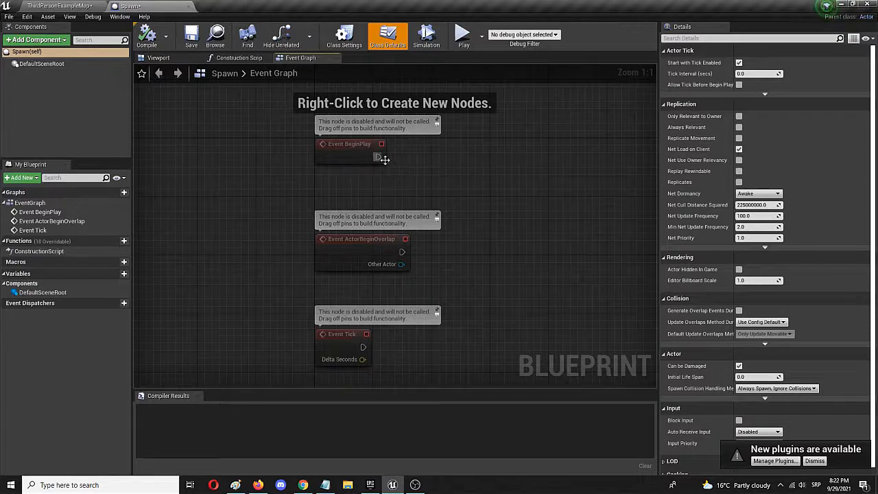
pyautogui.moveTo(376, 255)
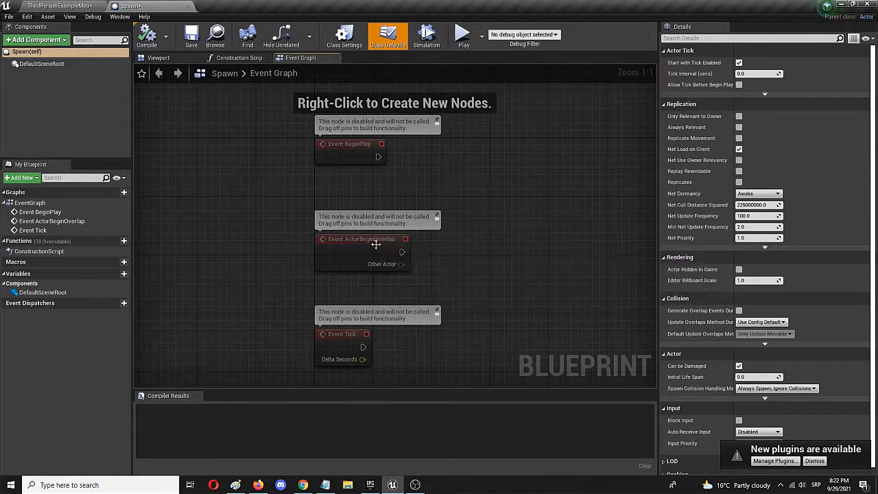
pyautogui.moveTo(364, 238)
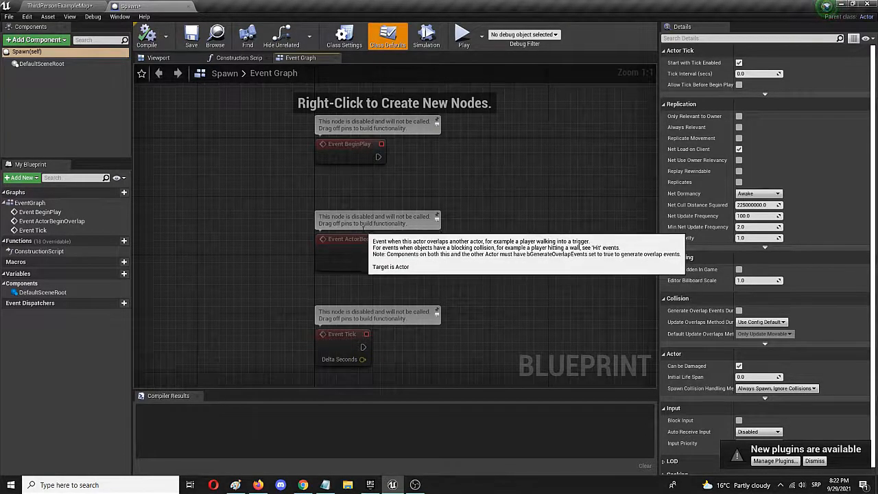
pyautogui.moveTo(367, 236)
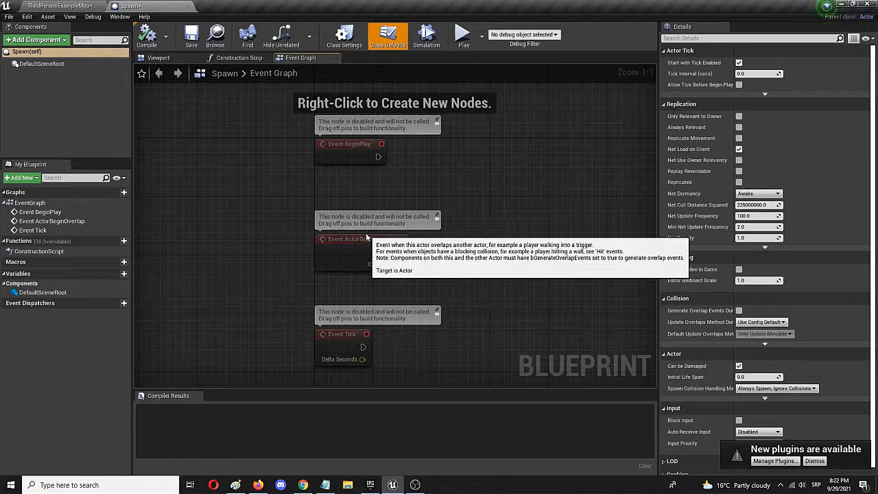
pyautogui.moveTo(345, 340)
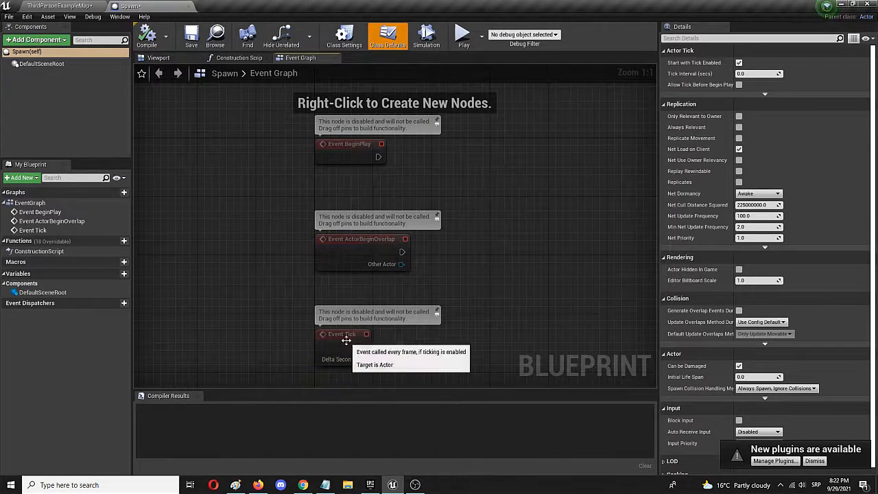
pyautogui.moveTo(307, 327)
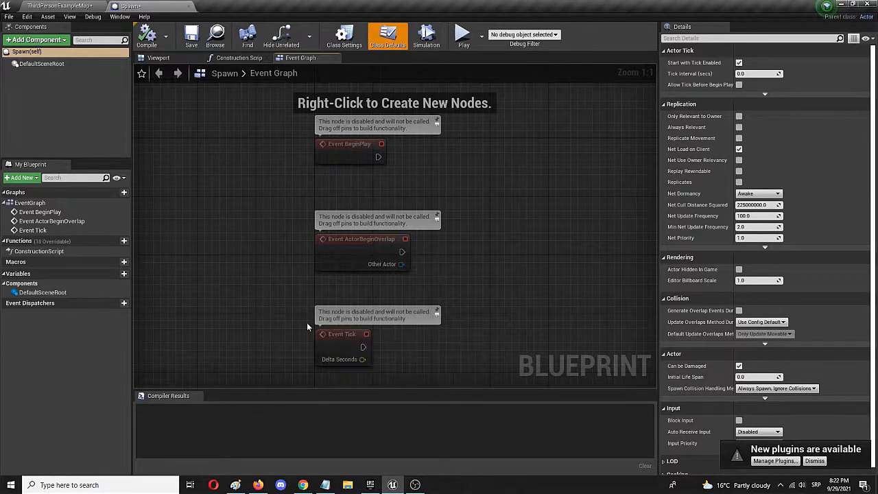
pyautogui.moveTo(340, 334)
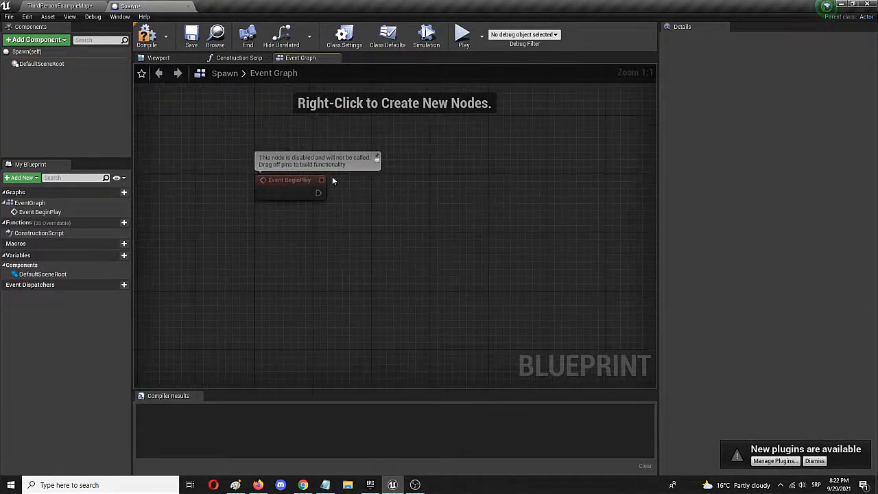
# Add a Spawn Actor from Class node off Event BeginPlay's exec pin, searching 'spa'.
pyautogui.moveTo(318, 192); pyautogui.dragTo(373, 192)
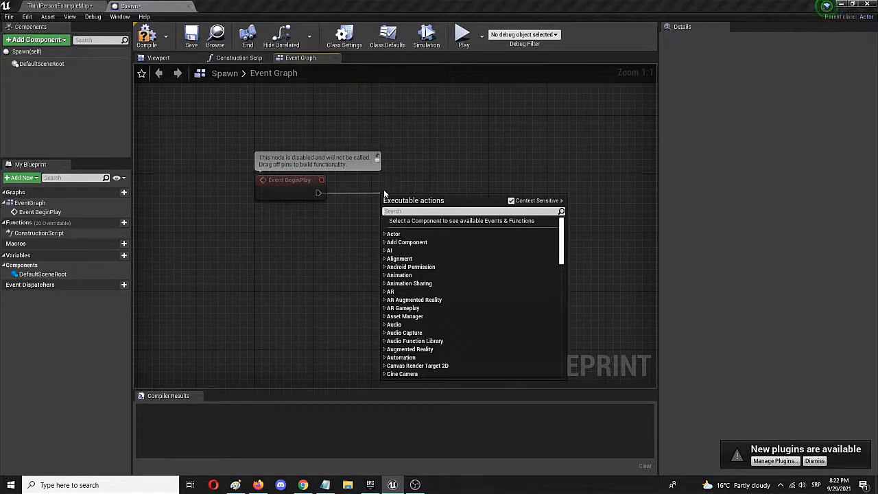
pyautogui.write('spawn fro')
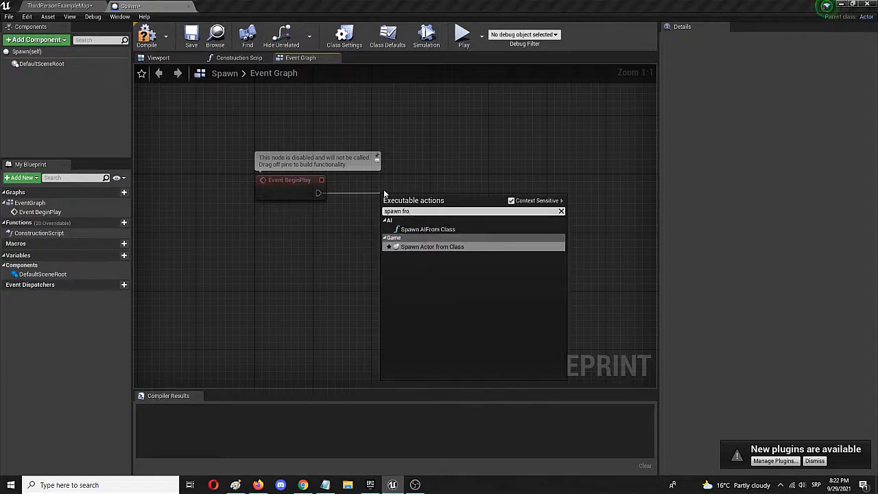
pyautogui.click(432, 247)
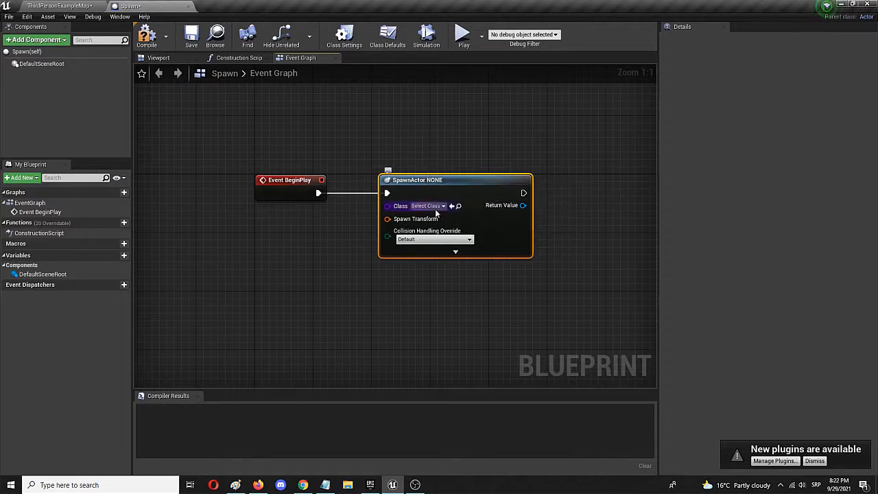
pyautogui.moveTo(439, 206)
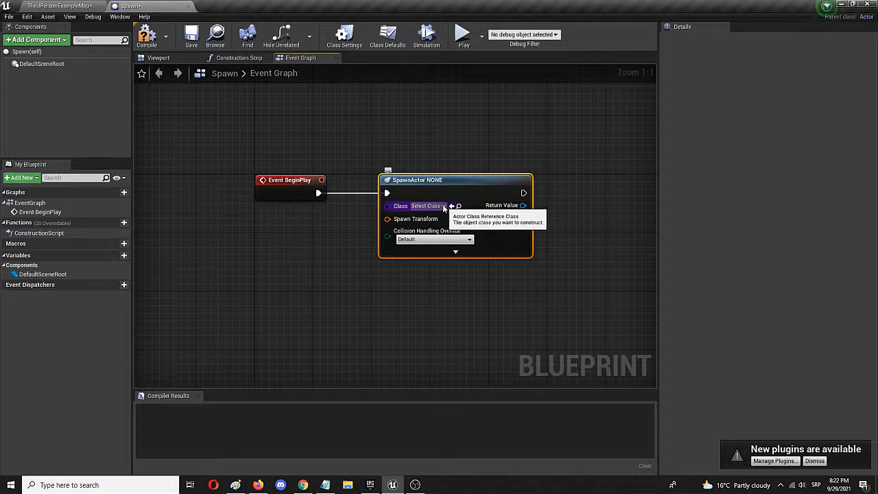
# Set the spawn node's Class to Nice Cone via the class dropdown.
pyautogui.click(428, 206)
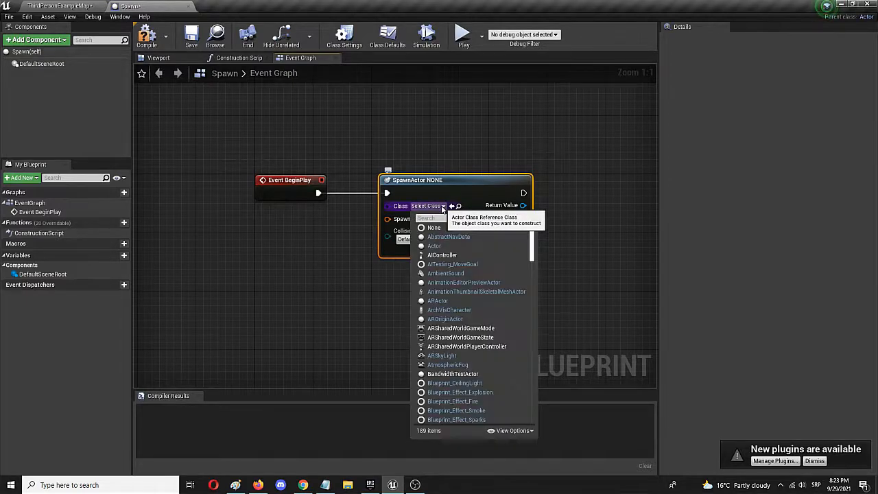
pyautogui.write('Nc')
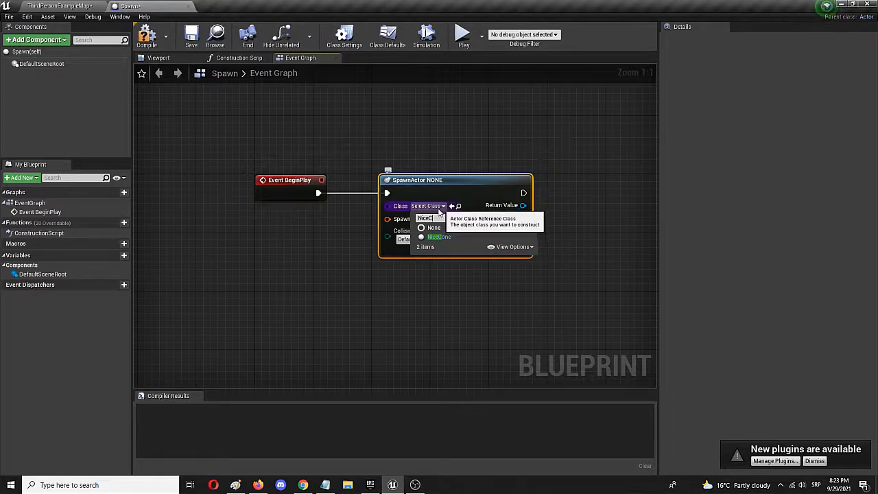
pyautogui.click(439, 236)
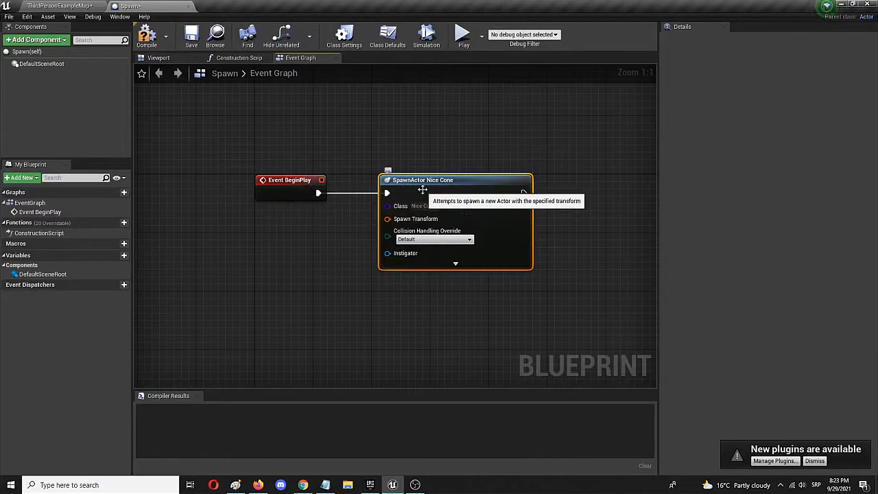
pyautogui.moveTo(451, 190)
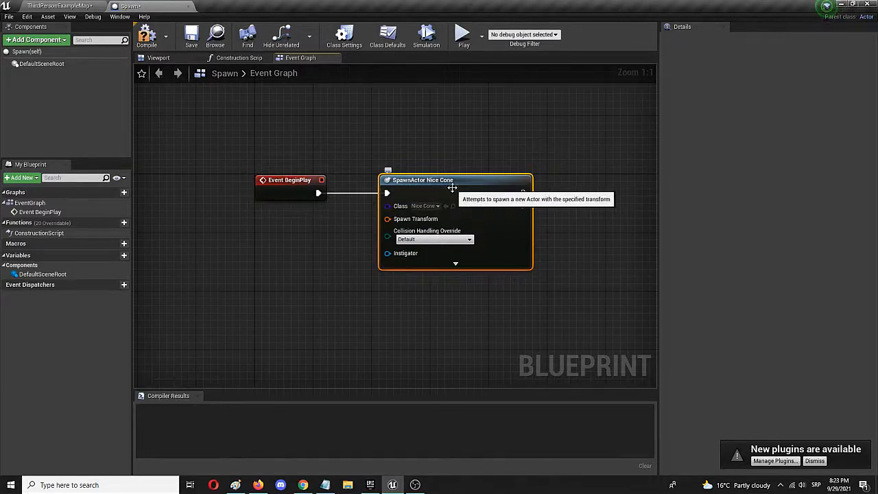
pyautogui.moveTo(451, 219)
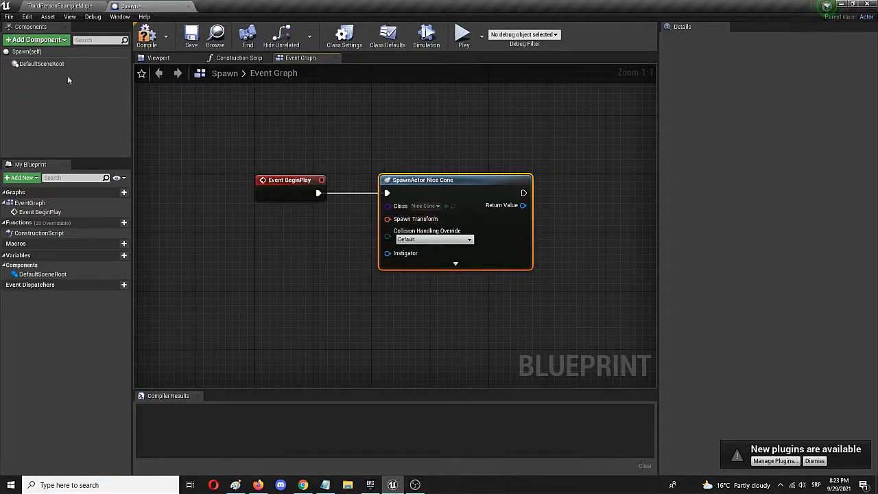
# Compile the Spawn blueprint, producing Spawn Transform errors.
pyautogui.click(145, 34)
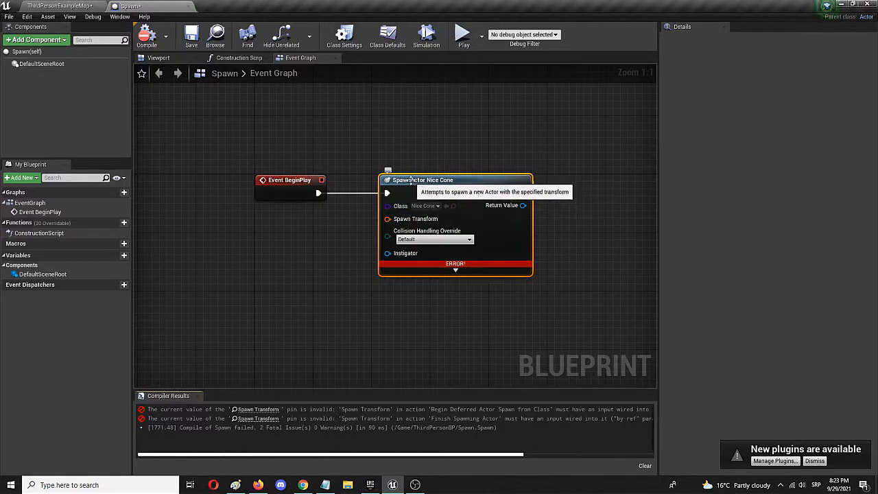
pyautogui.moveTo(431, 220)
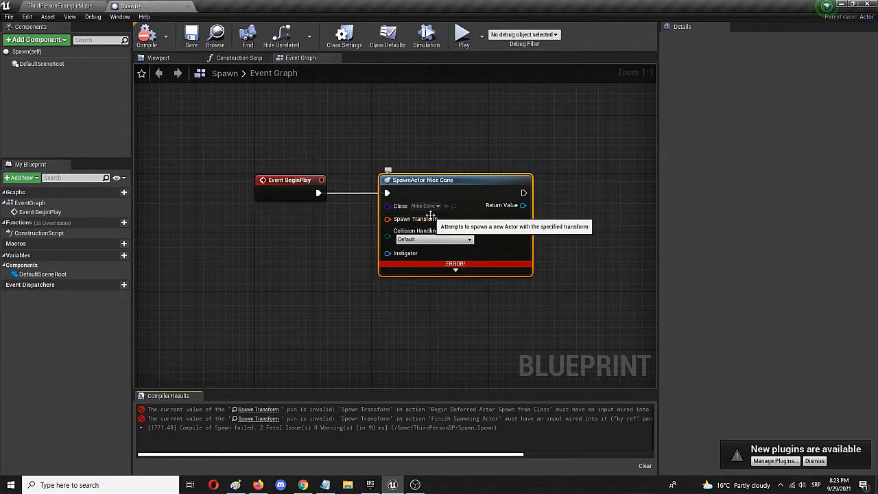
pyautogui.moveTo(438, 206)
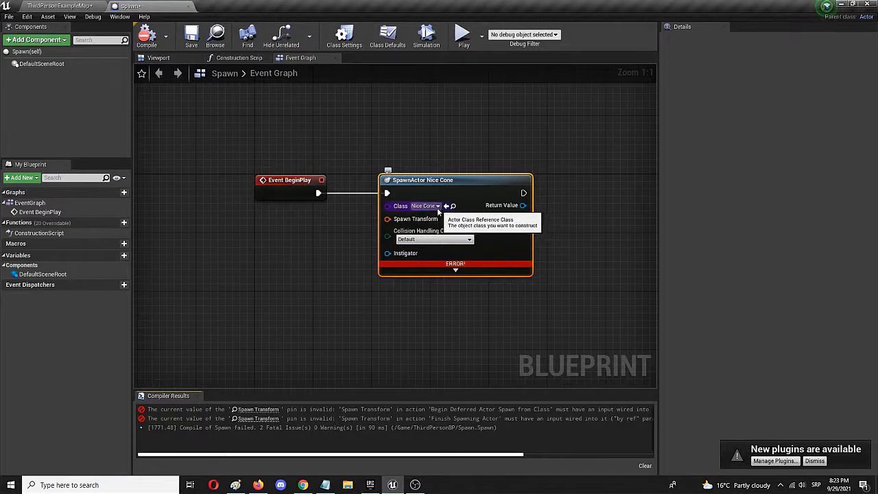
pyautogui.moveTo(415, 219)
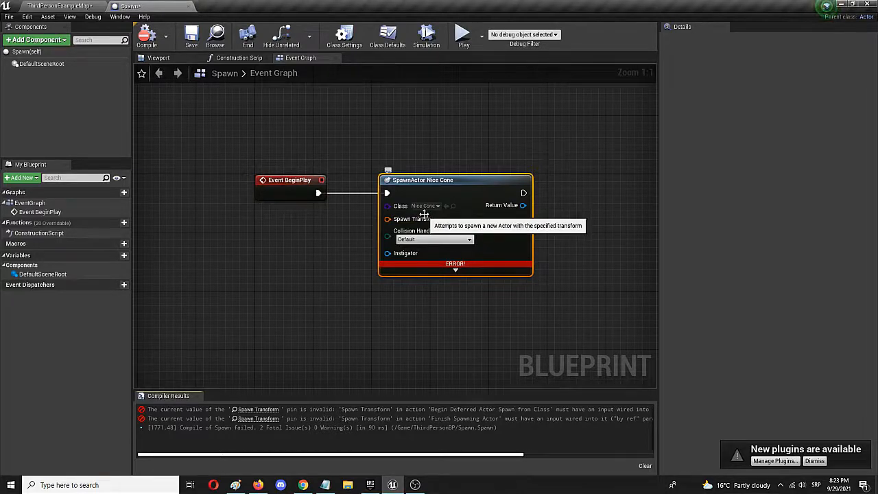
pyautogui.moveTo(414, 220)
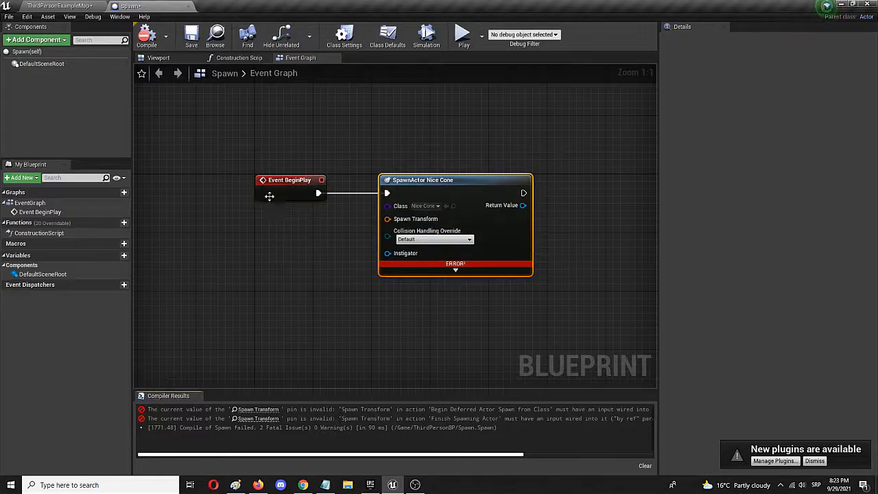
pyautogui.moveTo(414, 220)
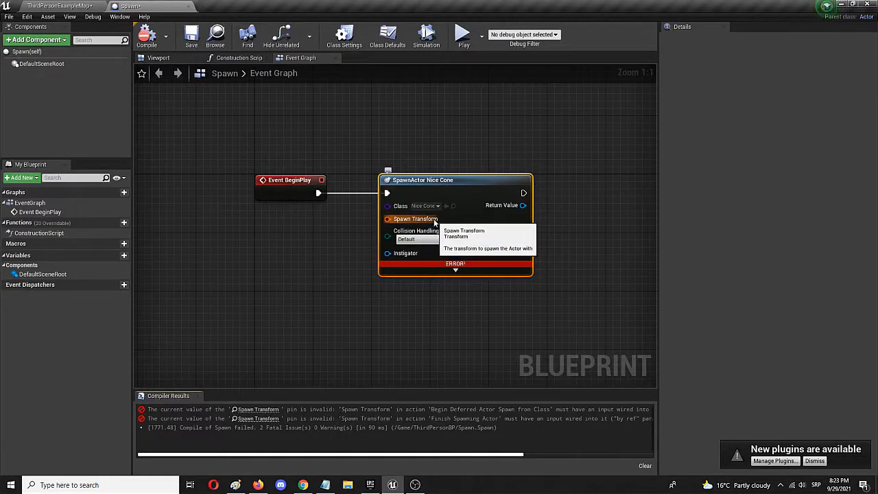
# Split the Spawn Transform pin into location, rotation and scale inputs.
pyautogui.rightClick(414, 220)
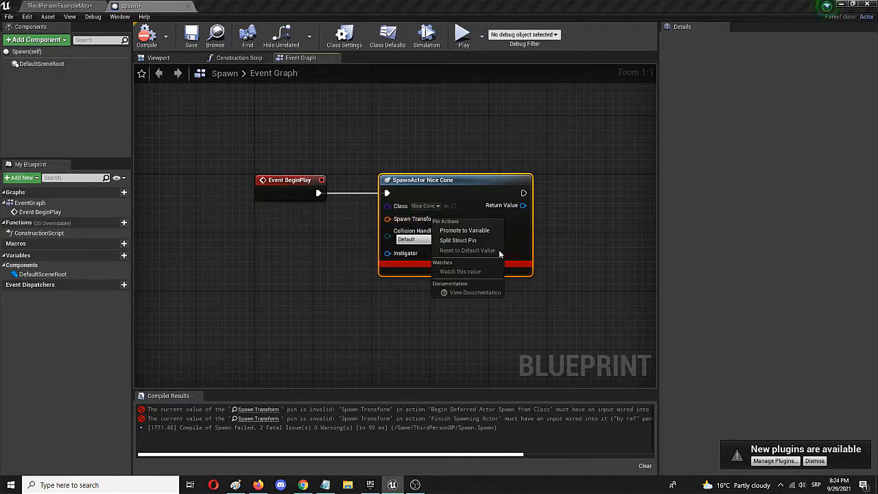
pyautogui.moveTo(458, 240)
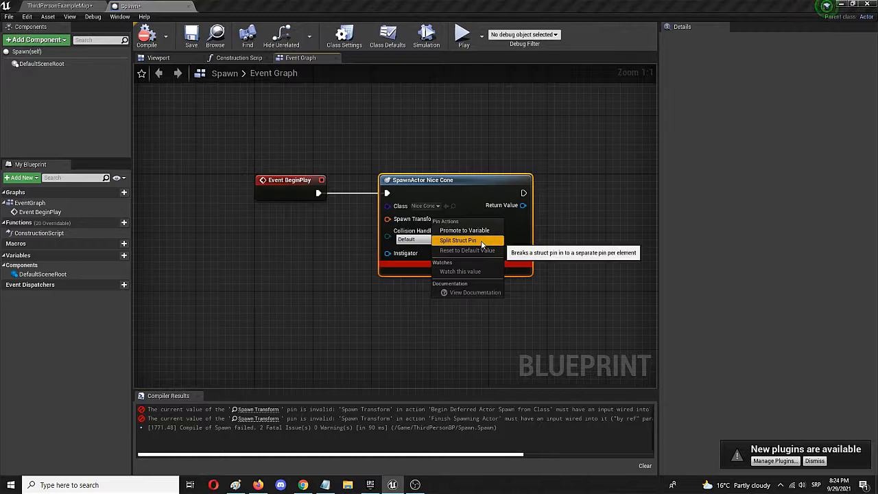
pyautogui.click(458, 241)
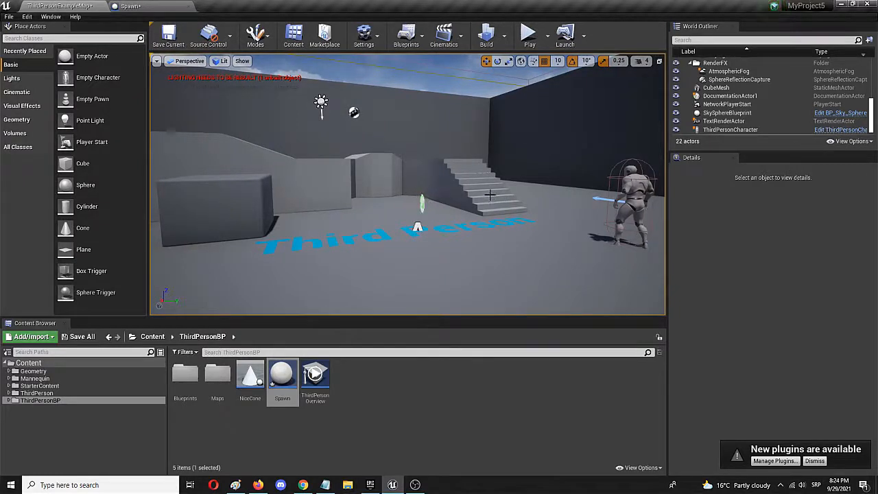
# Copy a level object's location into the Spawn Transform Location fields (about -390, 280, 100).
pyautogui.click(480, 185)
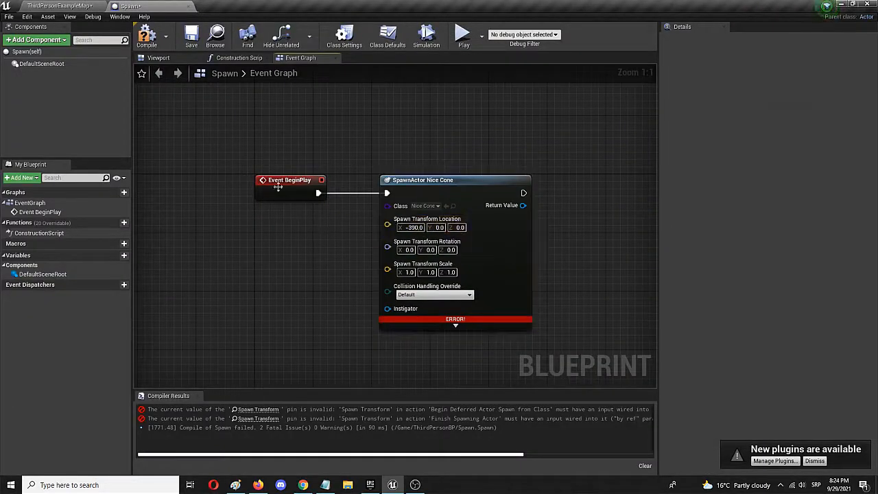
pyautogui.click(60, 6)
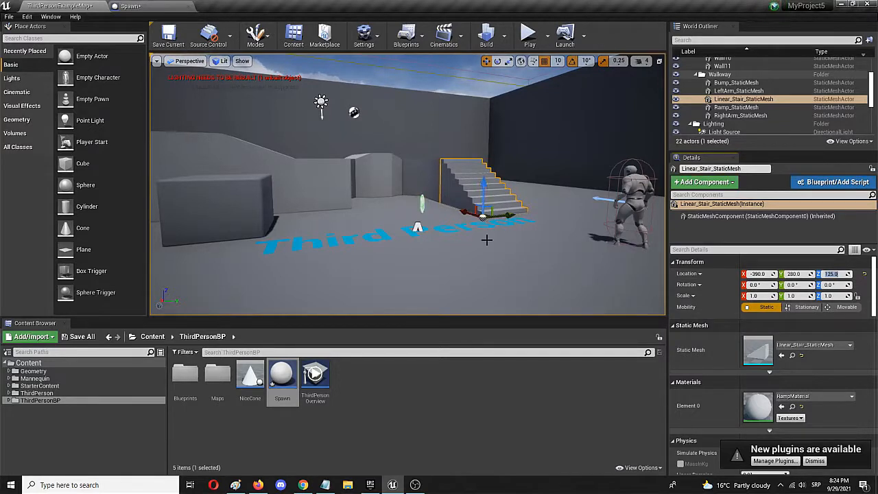
pyautogui.moveTo(486, 199); pyautogui.dragTo(486, 171)
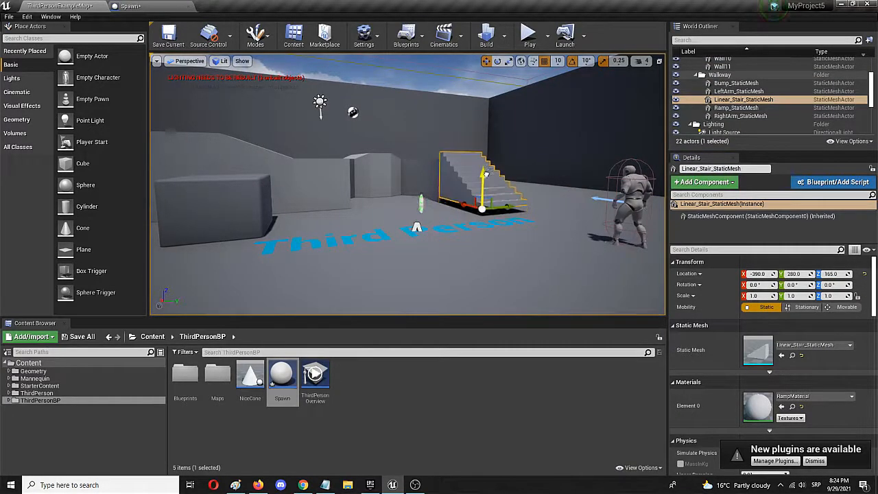
pyautogui.moveTo(486, 173); pyautogui.dragTo(482, 212)
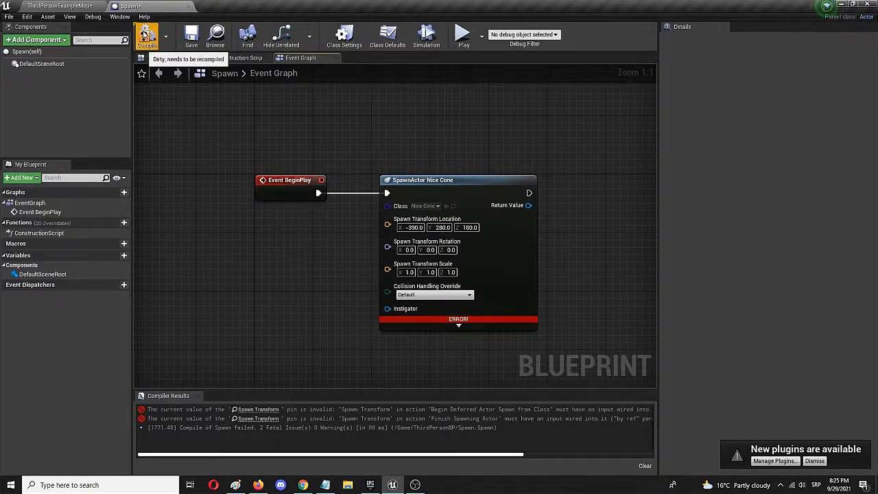
# Compile and save the Spawn blueprint, then play the level to test the cone spawn.
pyautogui.click(145, 34)
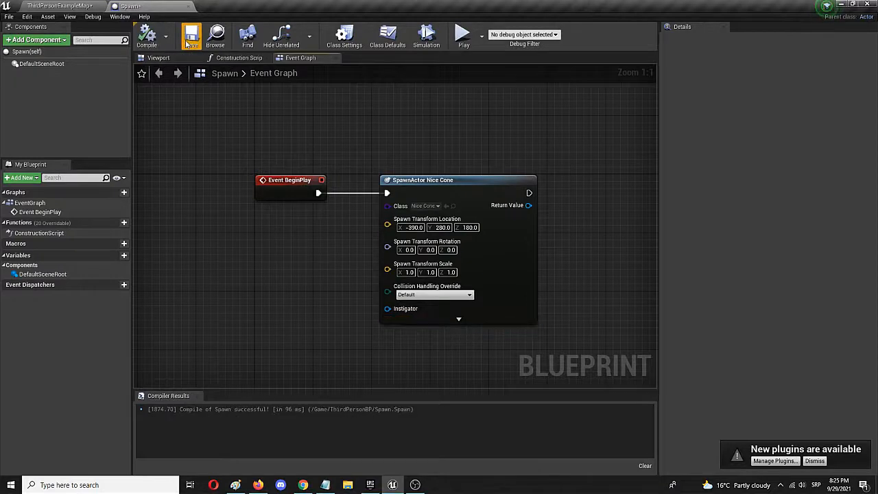
pyautogui.click(60, 6)
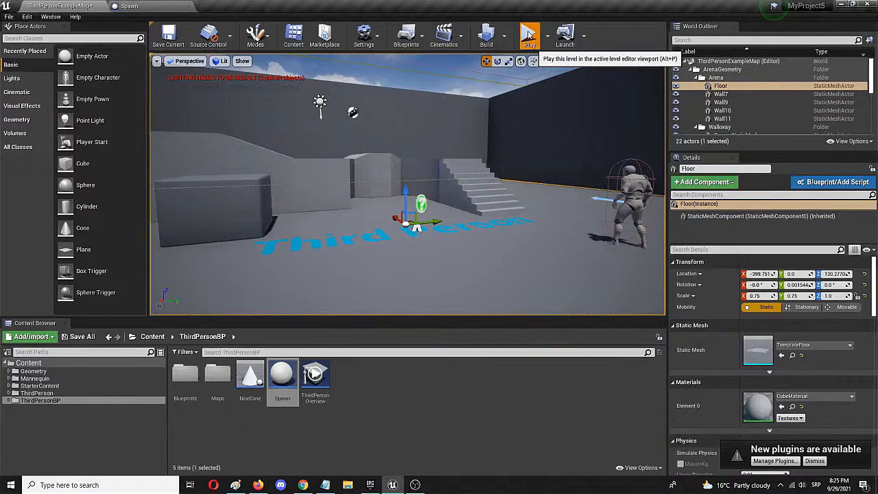
pyautogui.click(530, 34)
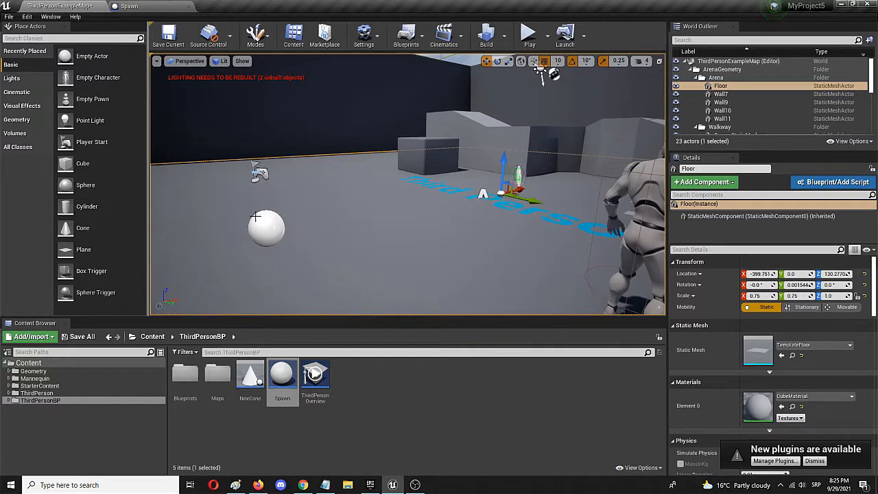
pyautogui.moveTo(266, 221)
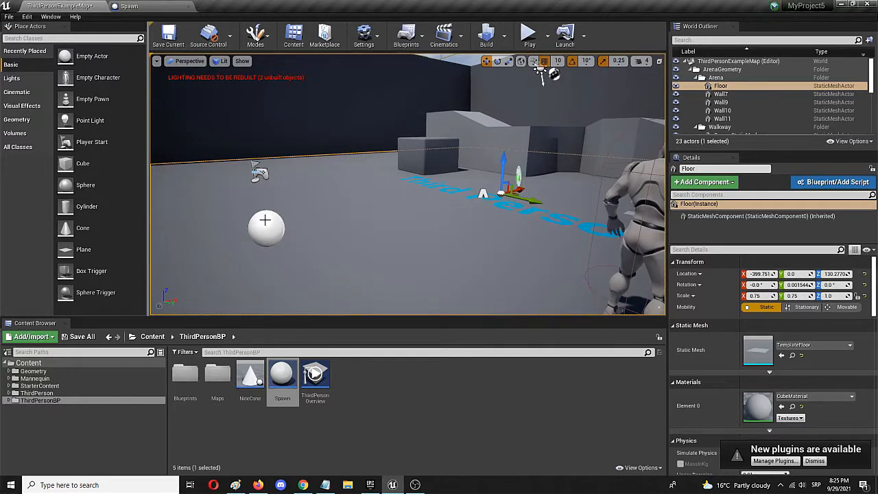
pyautogui.moveTo(282, 204)
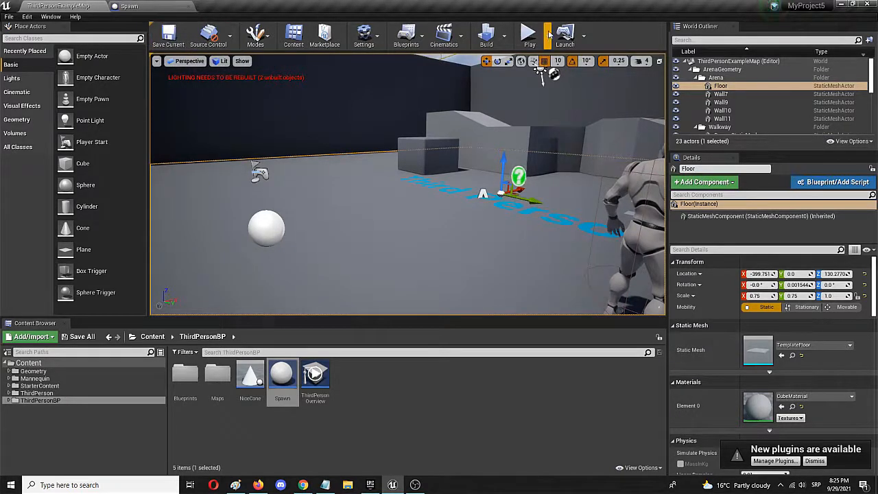
pyautogui.click(528, 33)
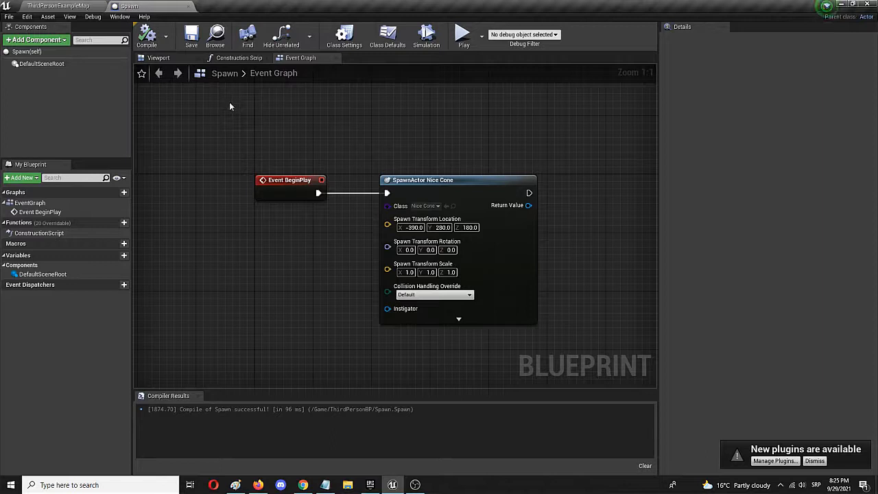
pyautogui.moveTo(159, 74)
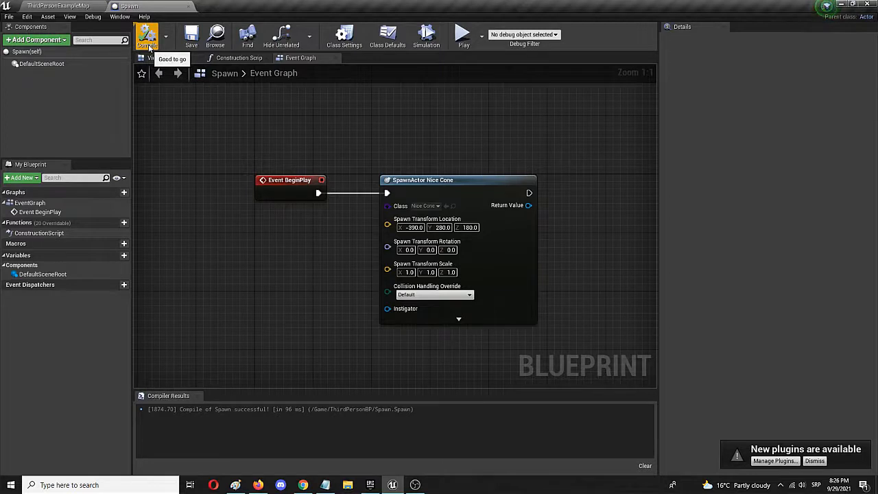
pyautogui.moveTo(299, 180)
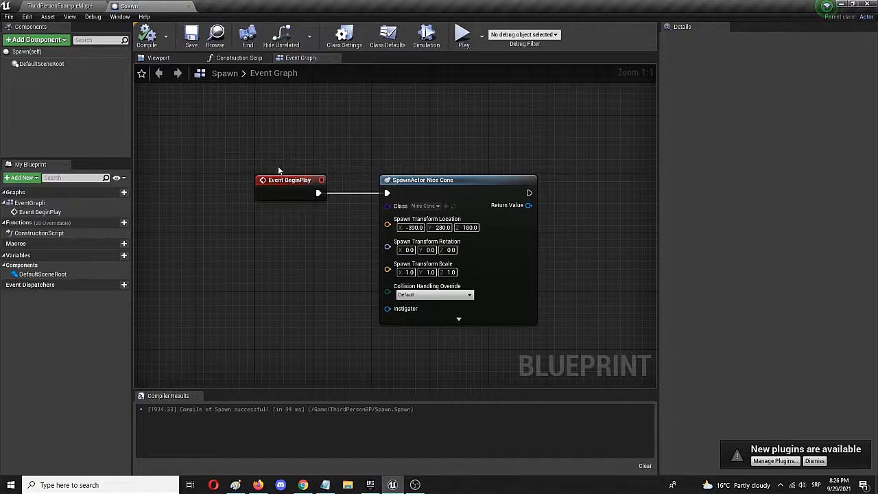
pyautogui.moveTo(295, 179)
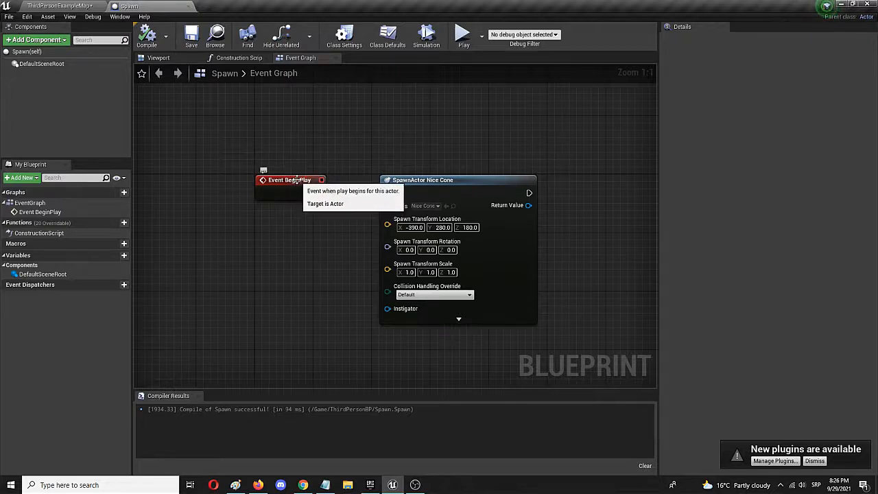
# Move Event BeginPlay left and search 'delay' for a Delay node off its exec output.
pyautogui.moveTo(288, 179); pyautogui.dragTo(209, 180)
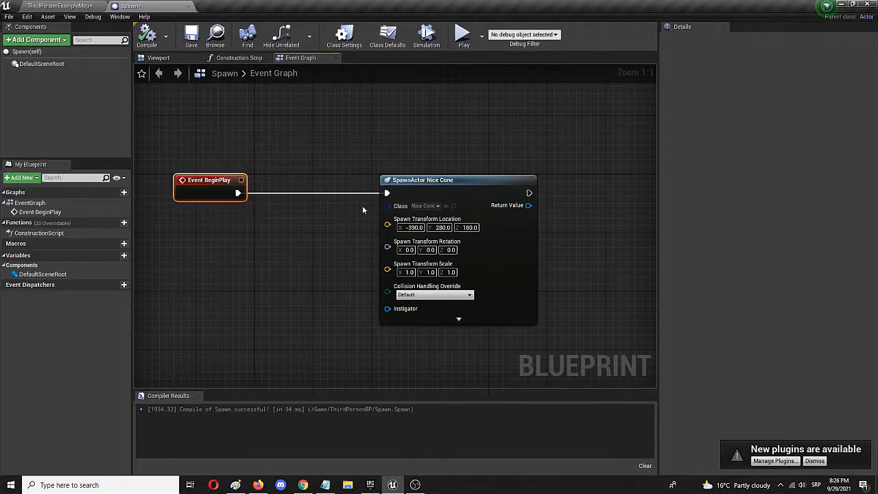
pyautogui.moveTo(343, 195)
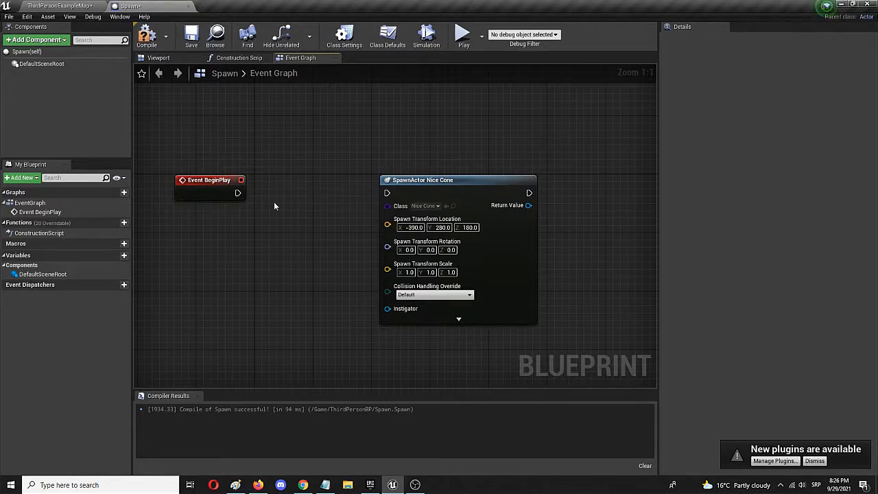
pyautogui.moveTo(239, 192)
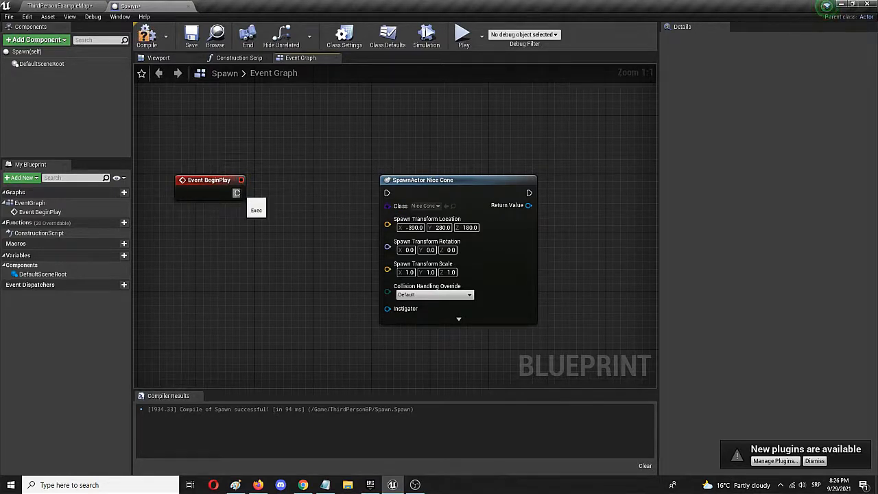
pyautogui.moveTo(241, 193); pyautogui.dragTo(283, 193)
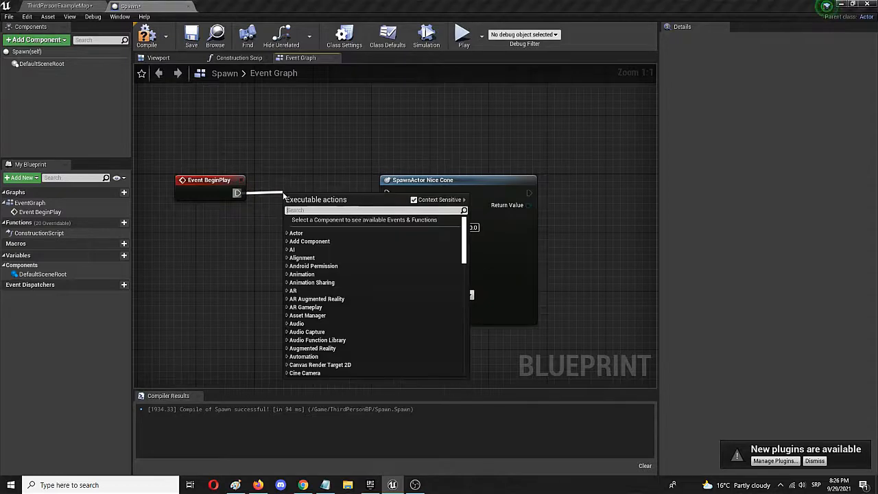
pyautogui.write('dele')
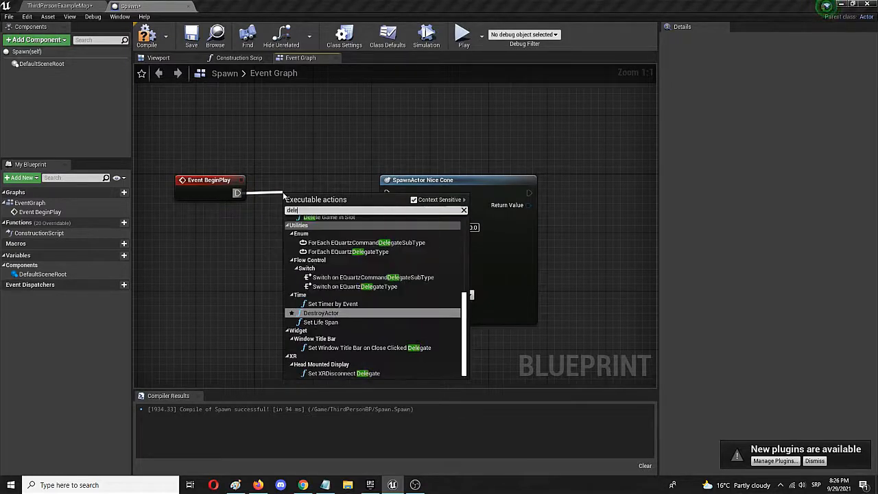
pyautogui.write('at')
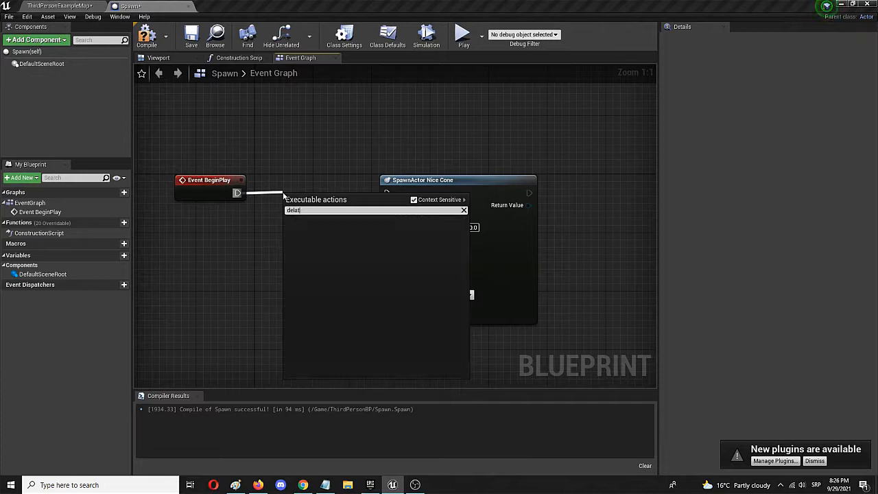
pyautogui.write('delay')
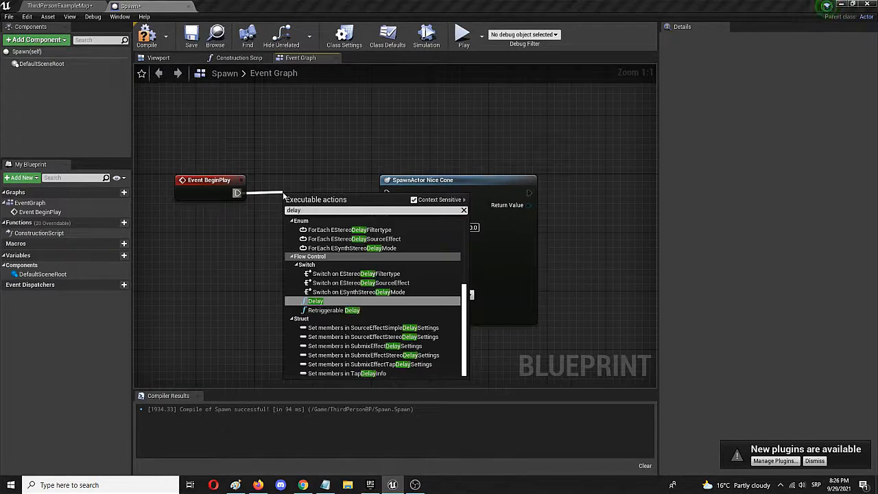
# Add a 2-second Delay node between Event BeginPlay and SpawnActor Nice Cone and recompile.
pyautogui.click(315, 300)
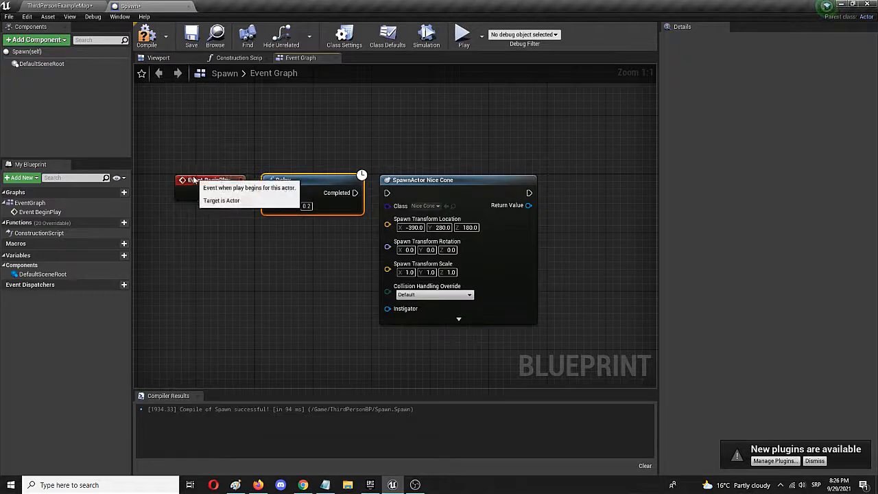
pyautogui.moveTo(314, 233)
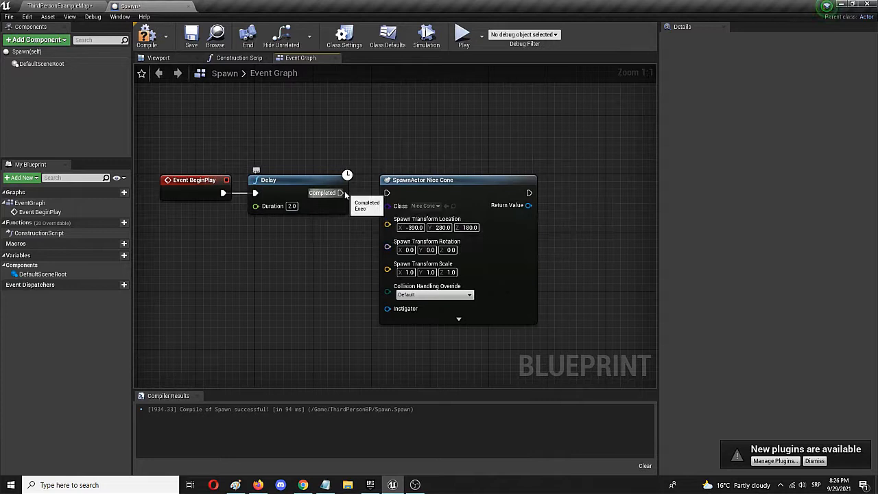
pyautogui.moveTo(495, 185)
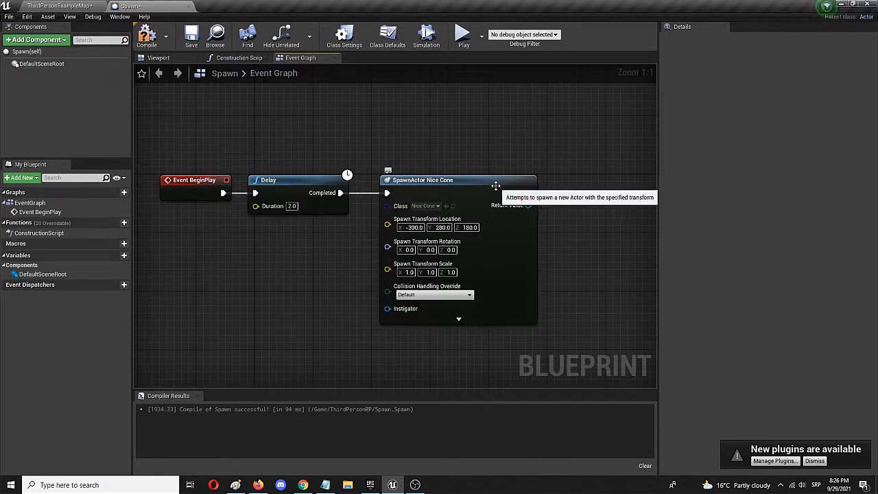
pyautogui.moveTo(296, 186)
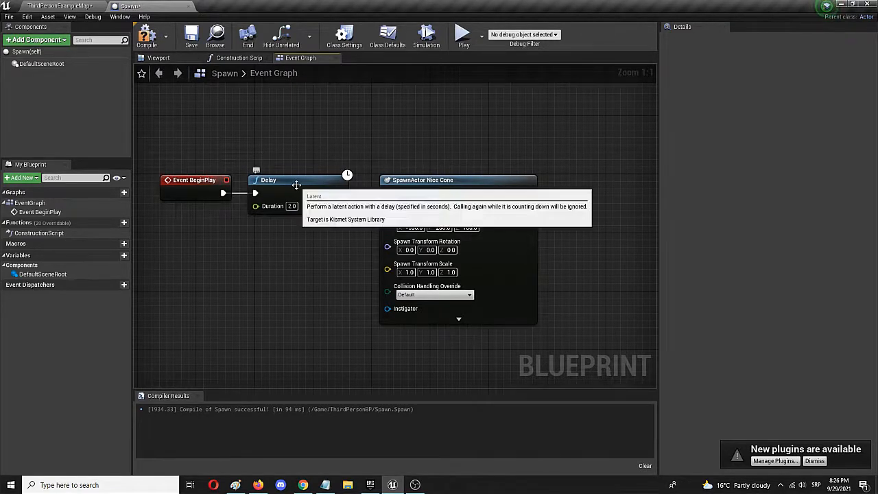
pyautogui.moveTo(299, 137)
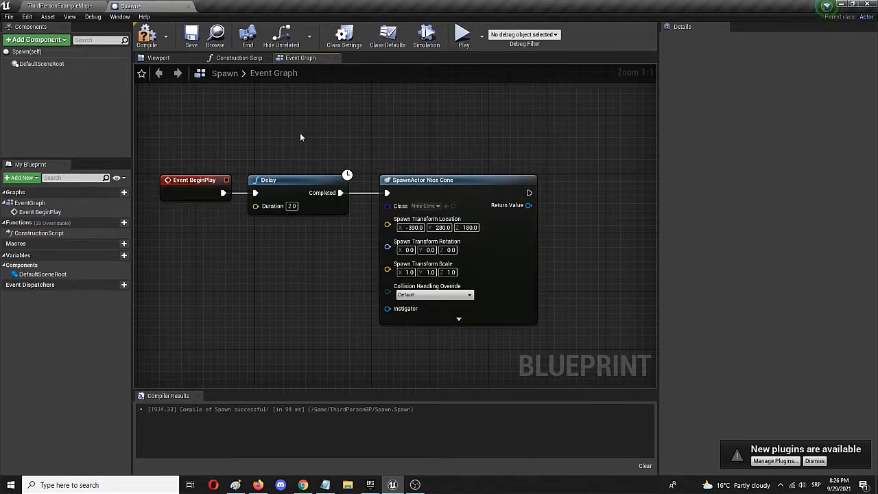
pyautogui.moveTo(310, 134)
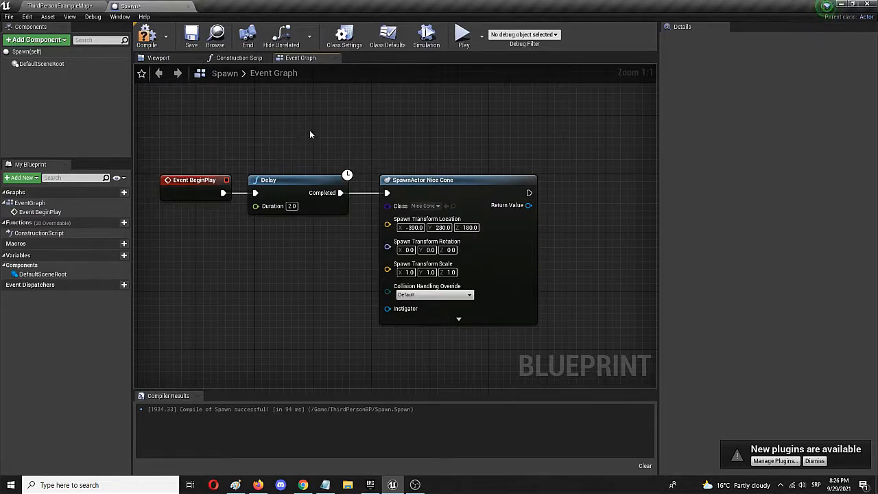
pyautogui.moveTo(203, 107)
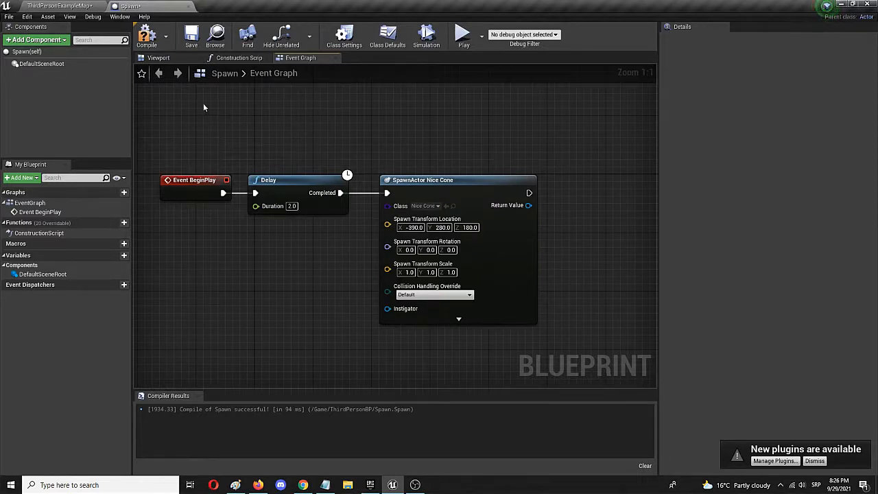
pyautogui.moveTo(145, 35)
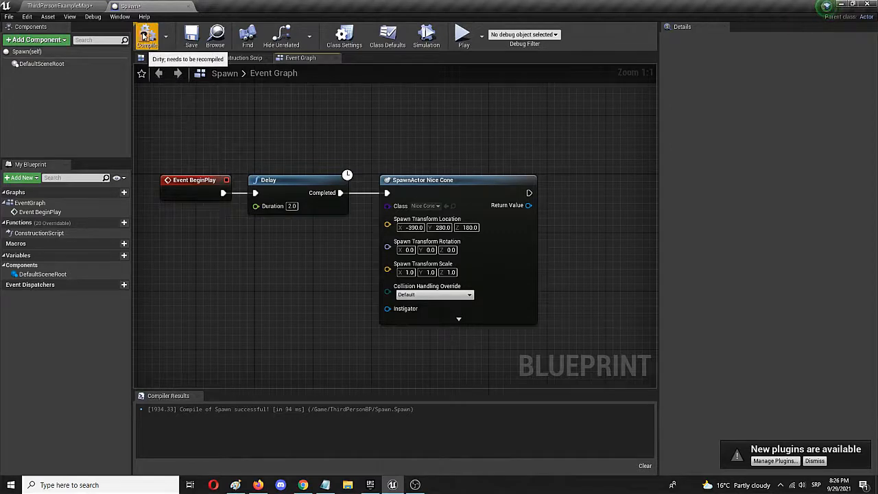
pyautogui.click(147, 34)
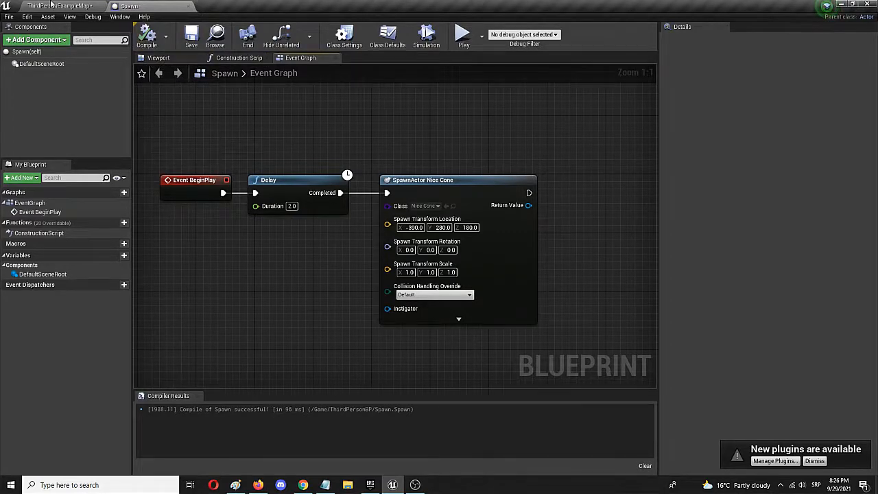